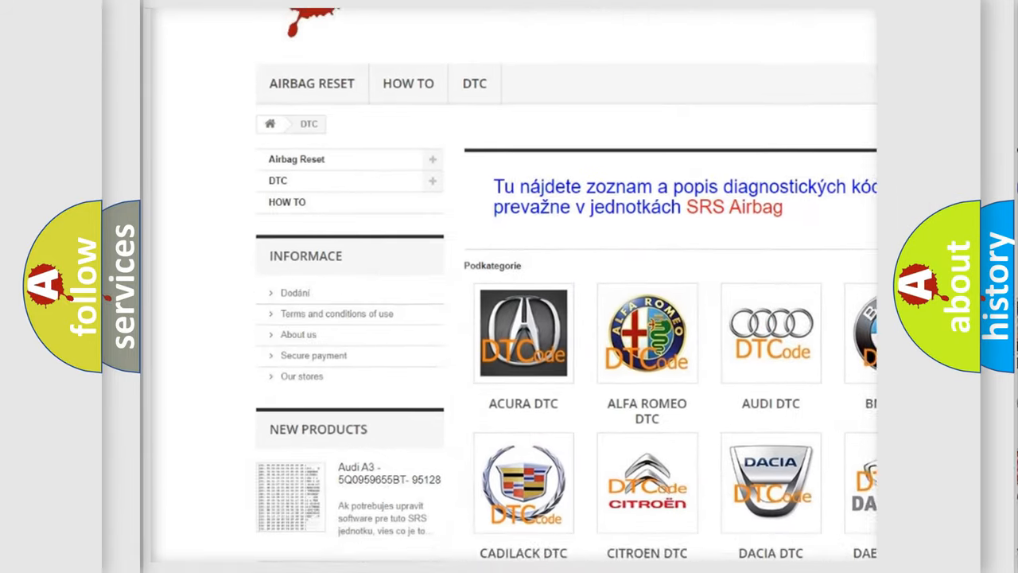
scroll("down", 3)
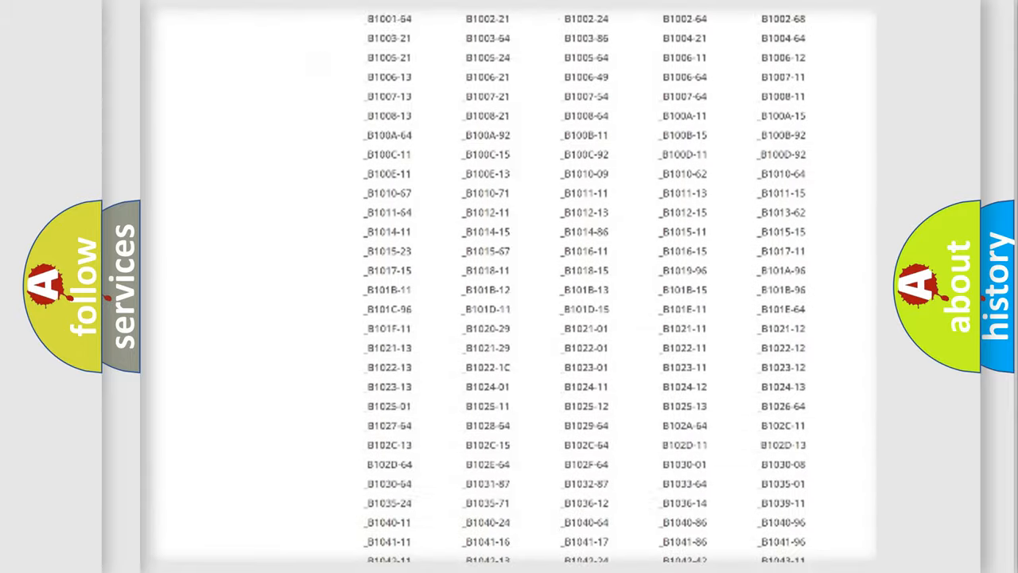
scroll("down", 3)
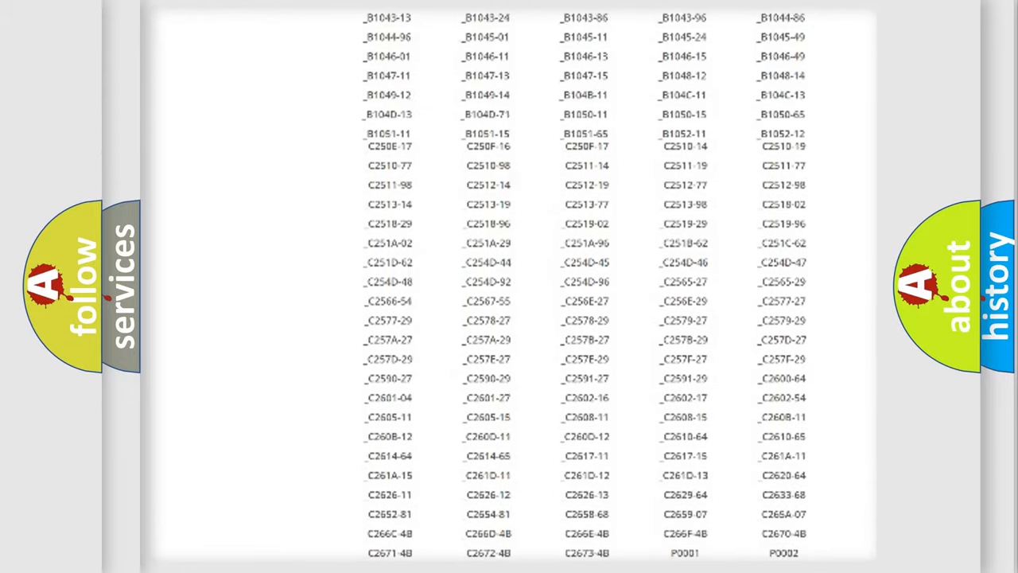
scroll("up", 3)
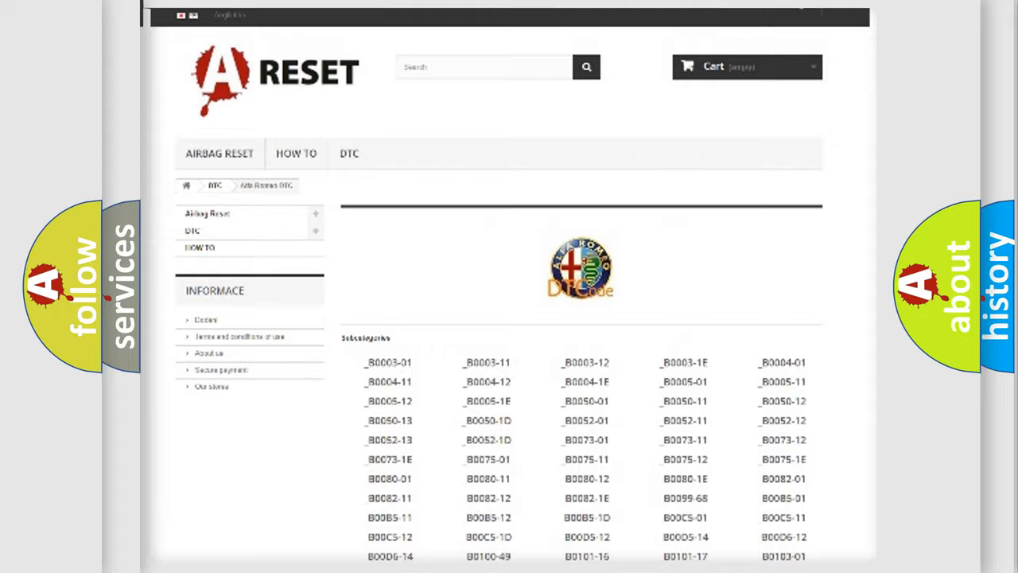